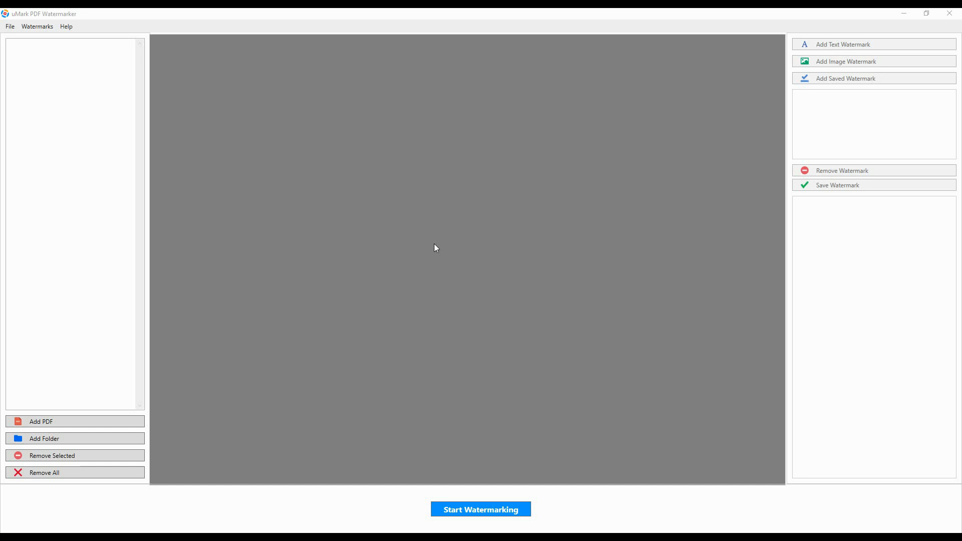
mouse_move(140, 388)
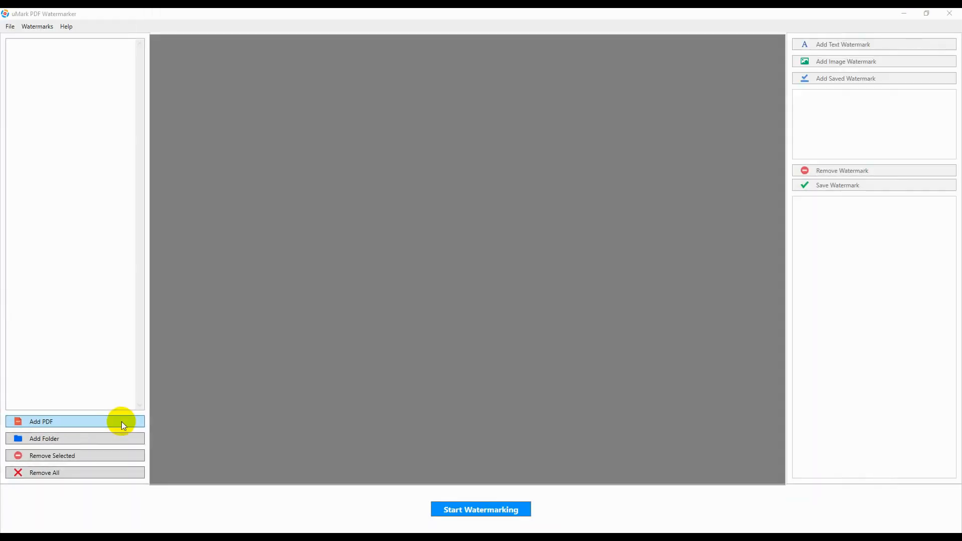
Load Market, Protected1, Resume and Sample PDFs from the Docs folder into the file list
click(41, 421)
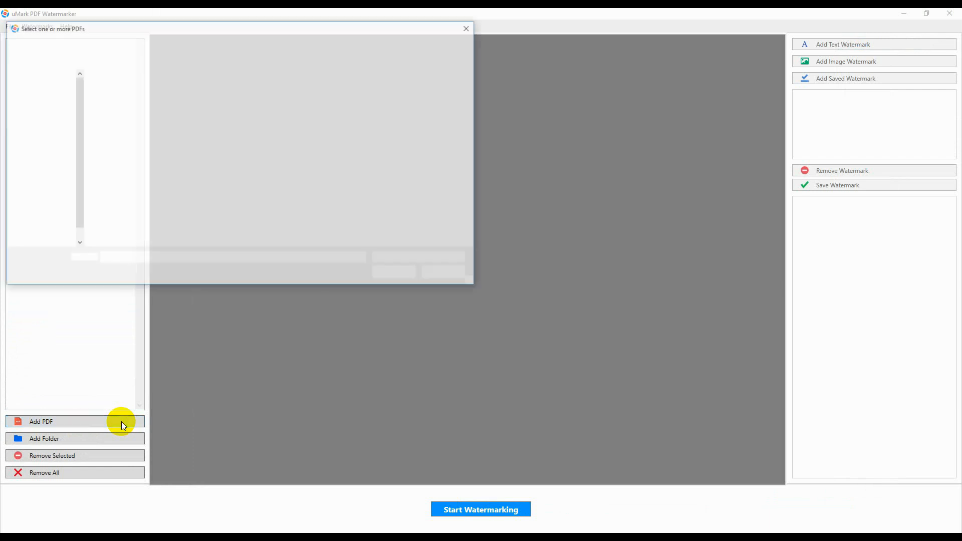
click(41, 422)
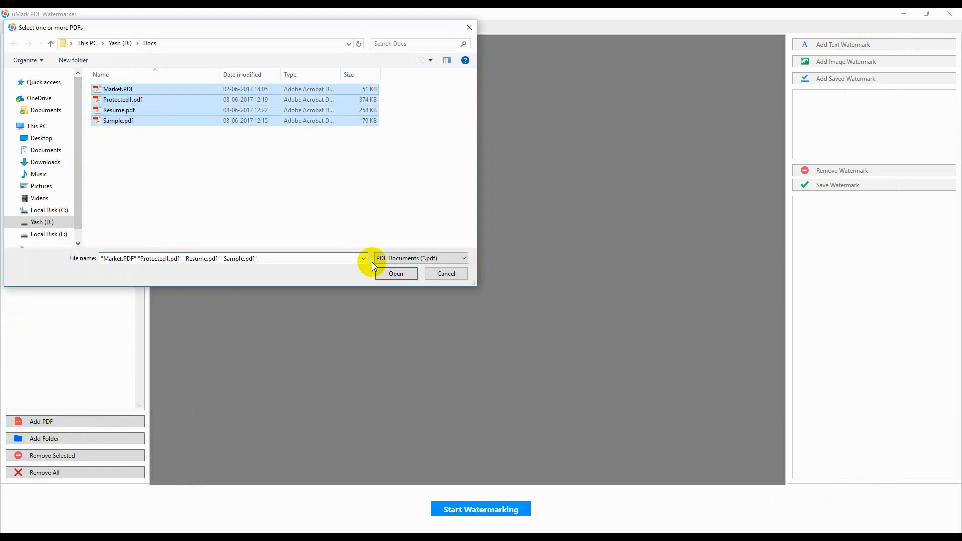
click(396, 274)
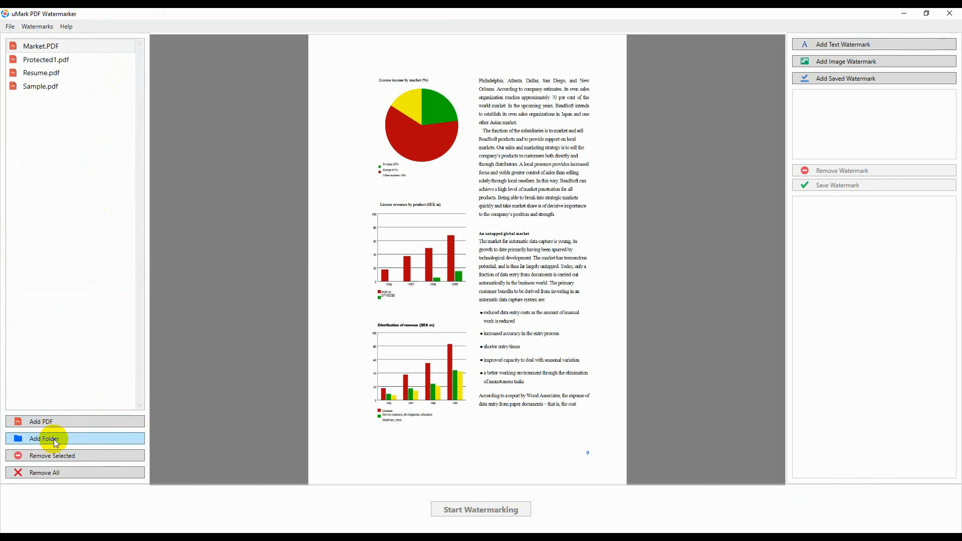
mouse_move(83, 392)
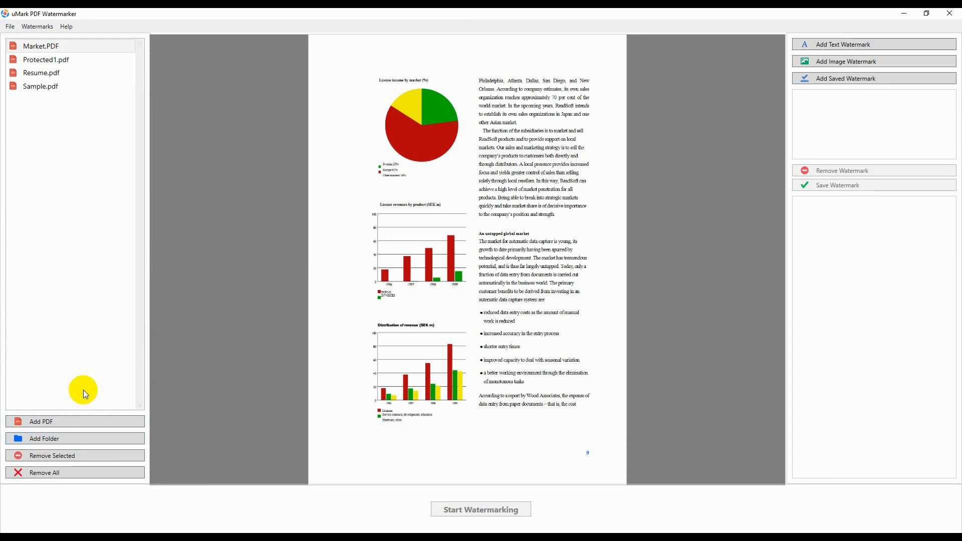
Preview Resume, then Sample, then select the Protected1 document
click(40, 72)
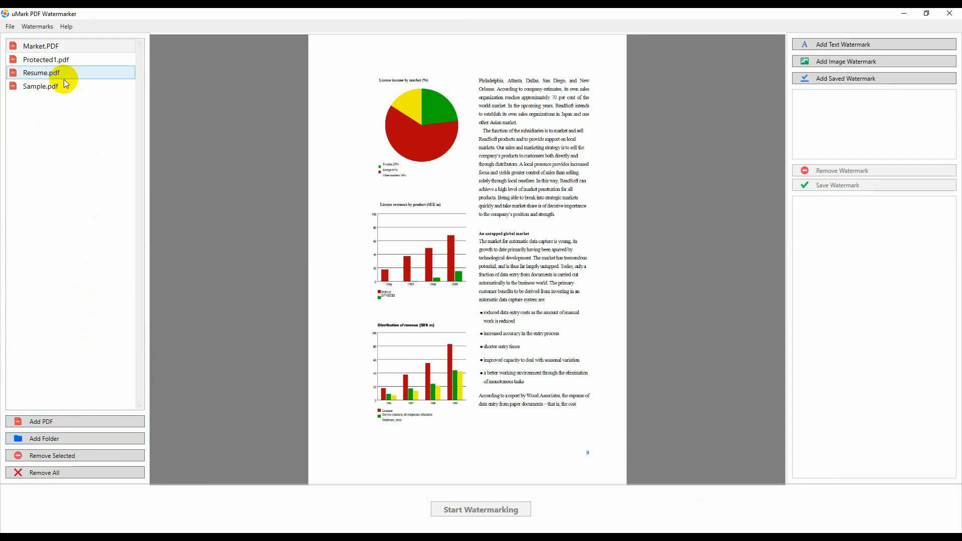
click(41, 72)
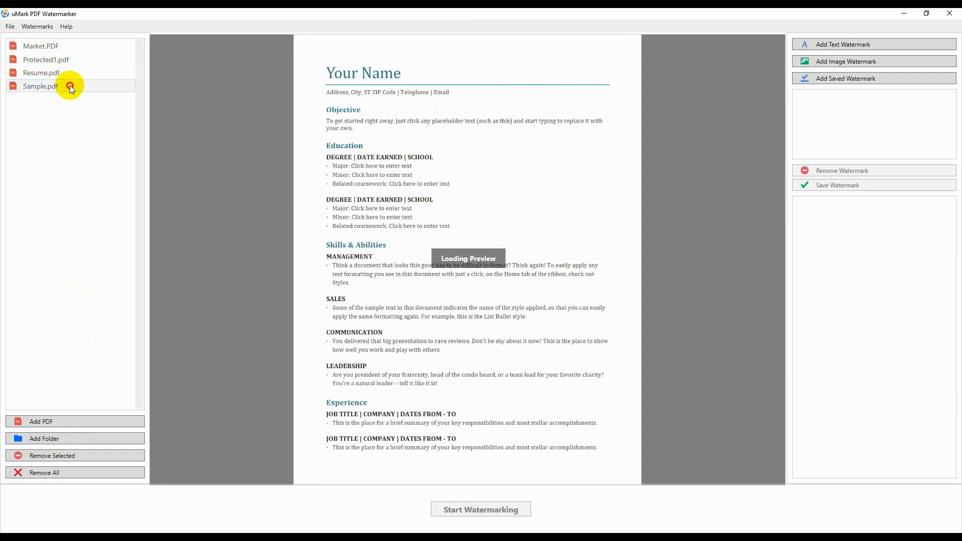
click(40, 87)
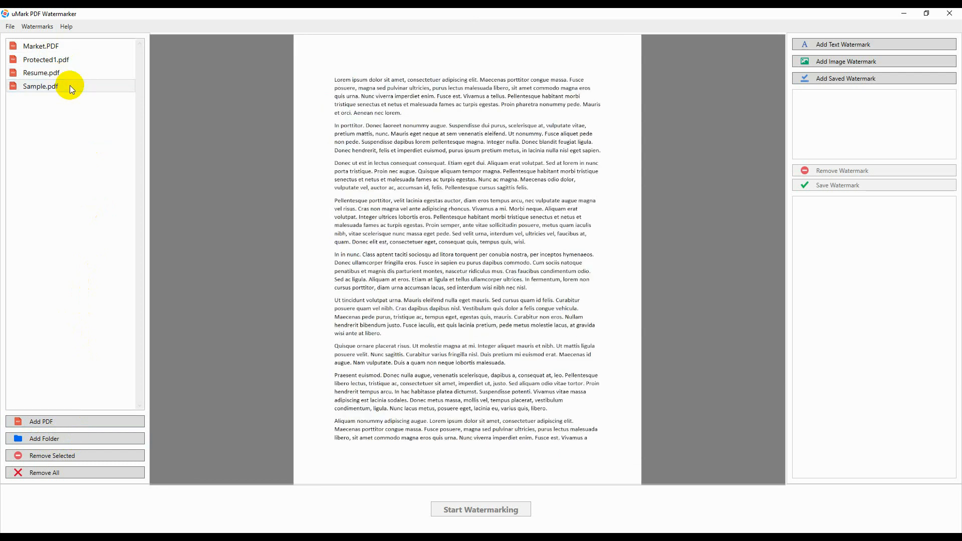
mouse_move(84, 91)
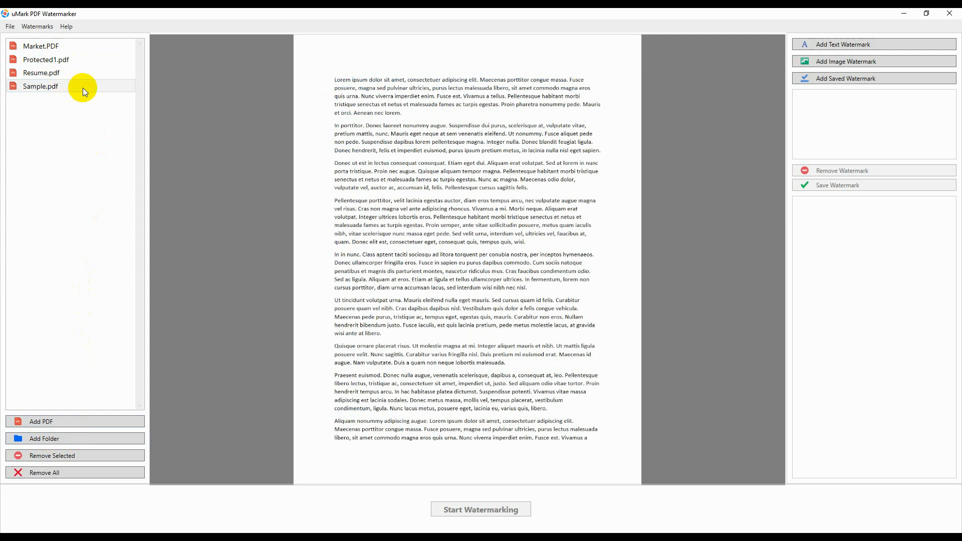
click(46, 59)
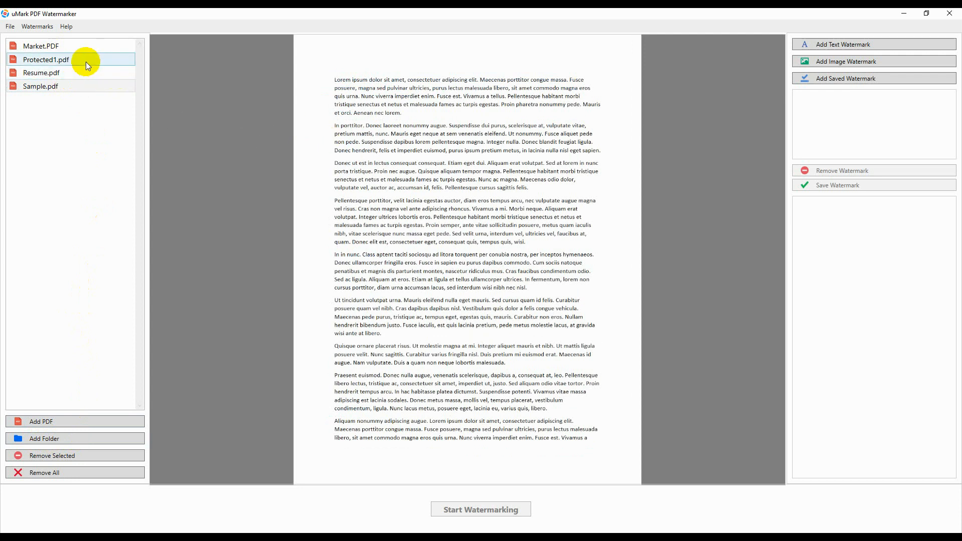
Enter Protected1's password to unlock and preview the protected document
click(45, 59)
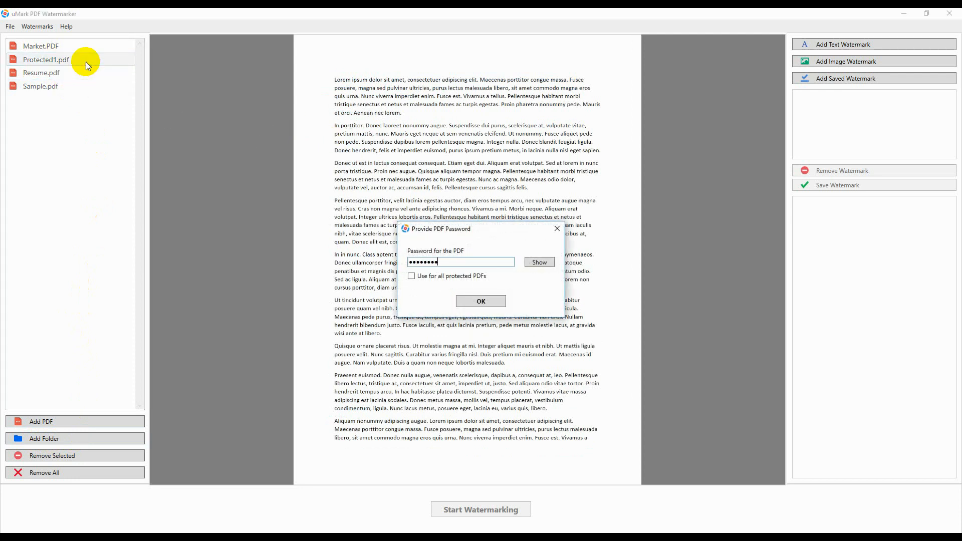
mouse_move(480, 300)
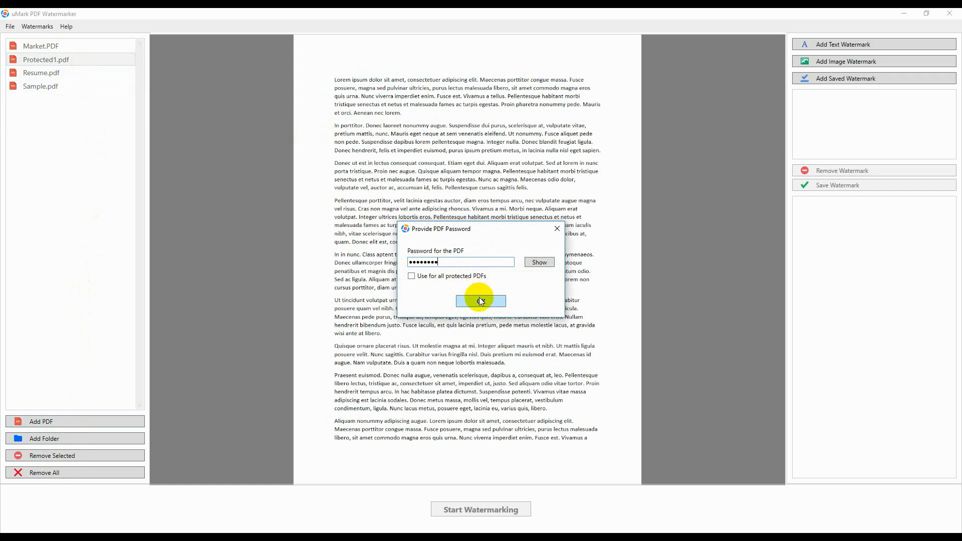
click(480, 300)
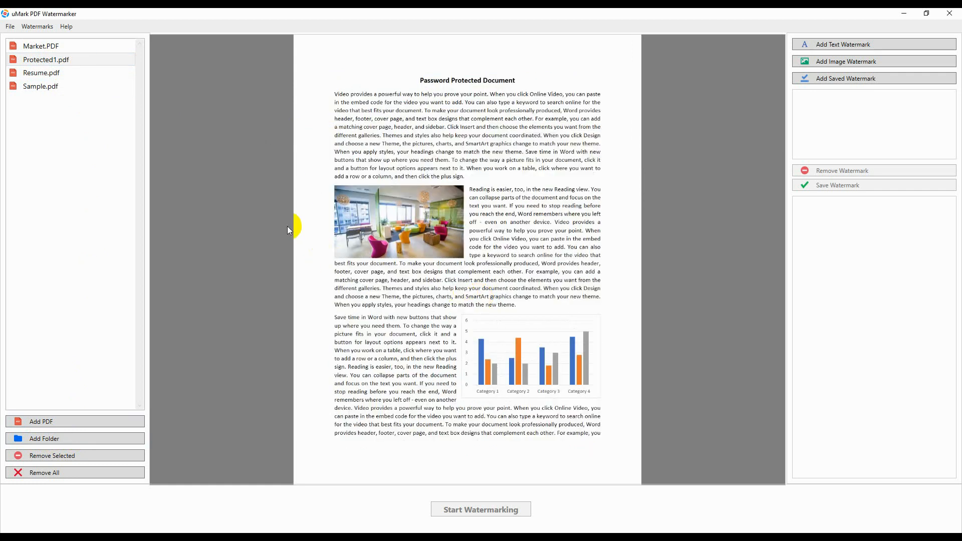
mouse_move(267, 221)
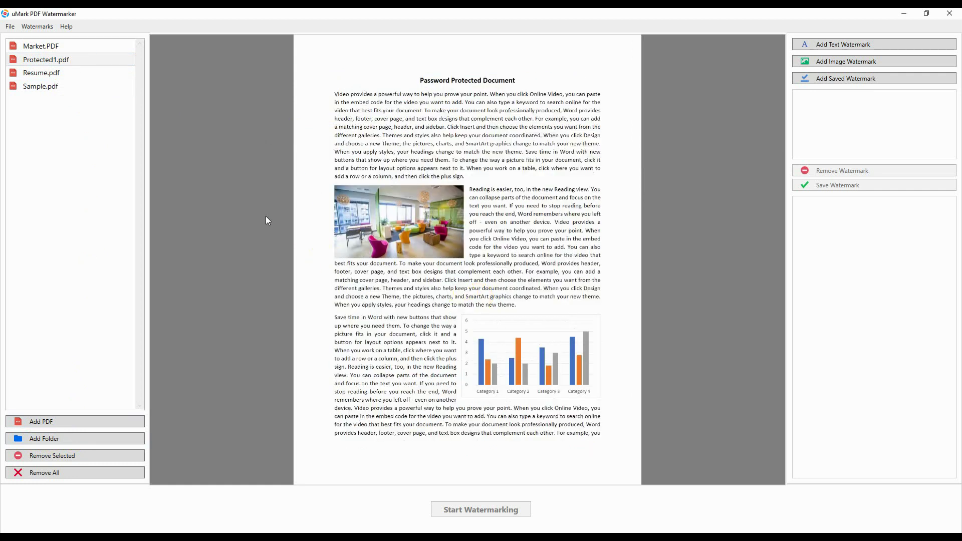
mouse_move(846, 61)
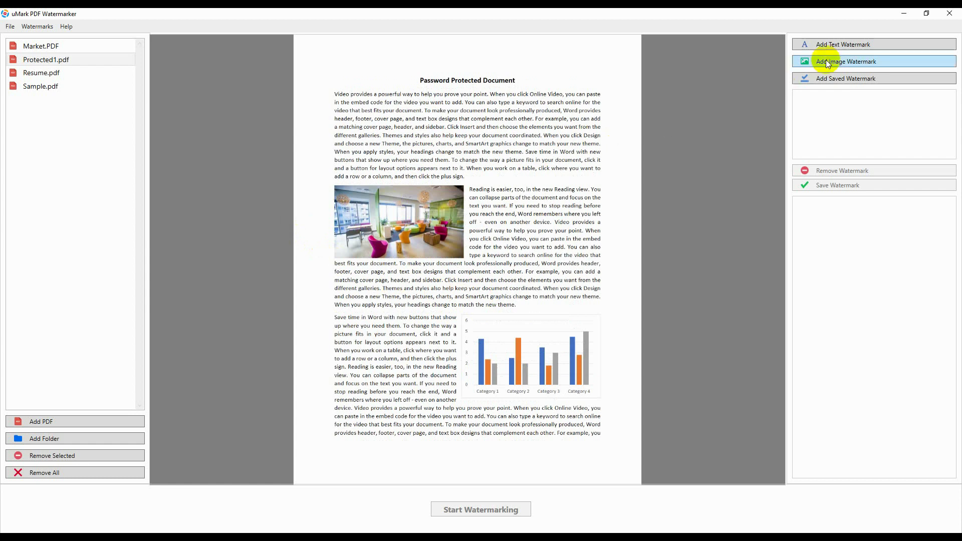
click(873, 61)
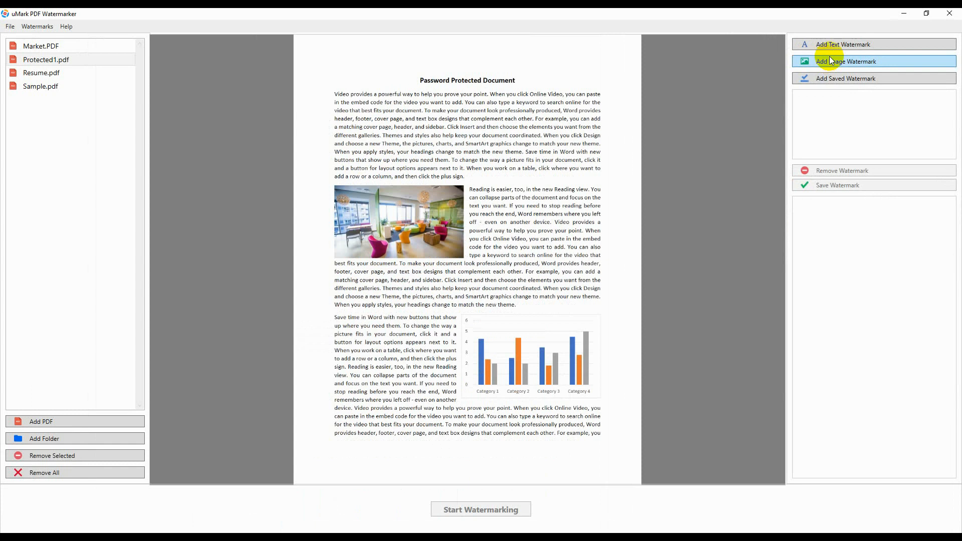
mouse_move(851, 65)
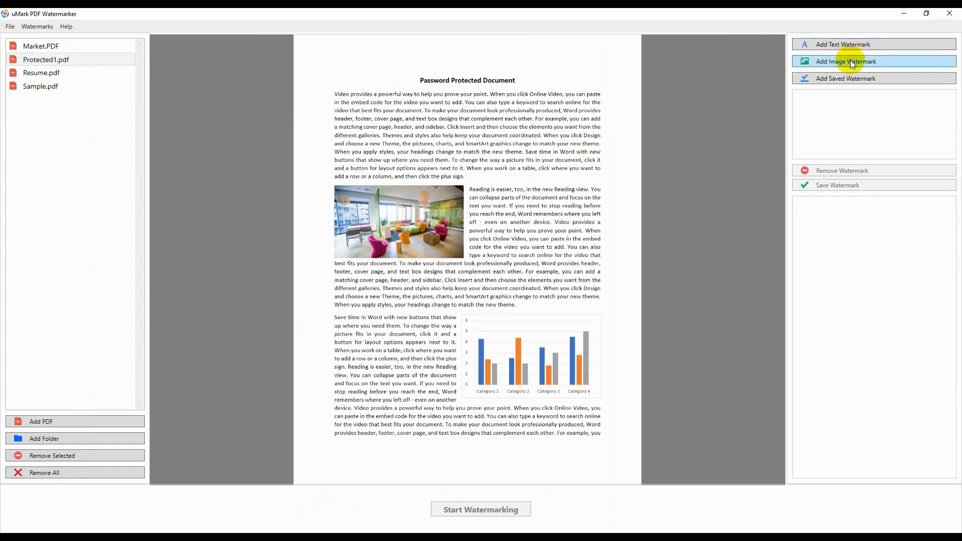
mouse_move(690, 111)
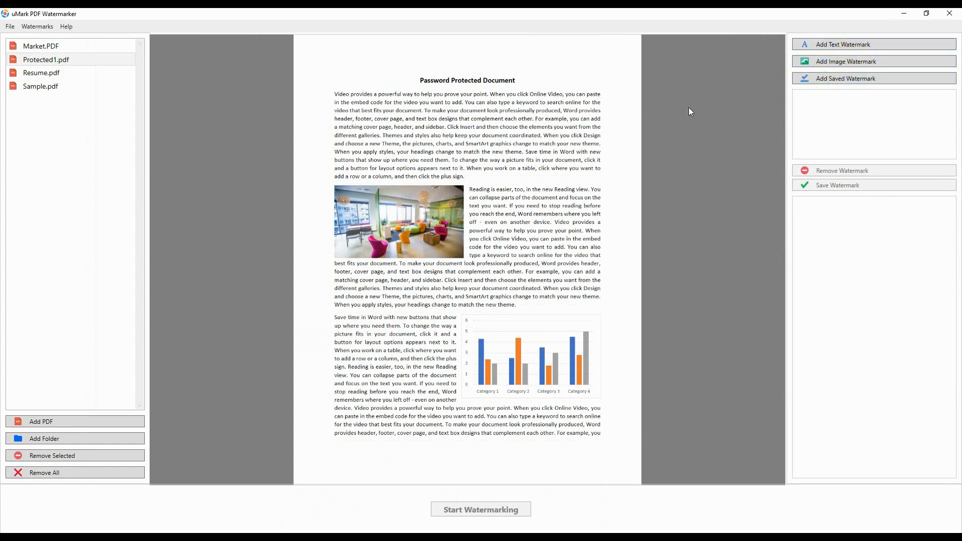
mouse_move(486, 179)
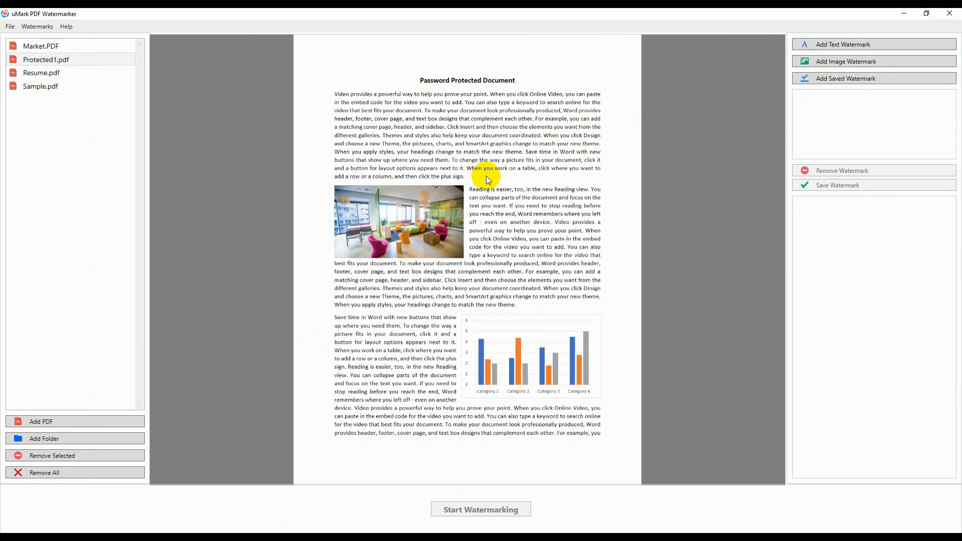
Add a text watermark replacing the placeholder with CONFIDENTIAL
click(842, 44)
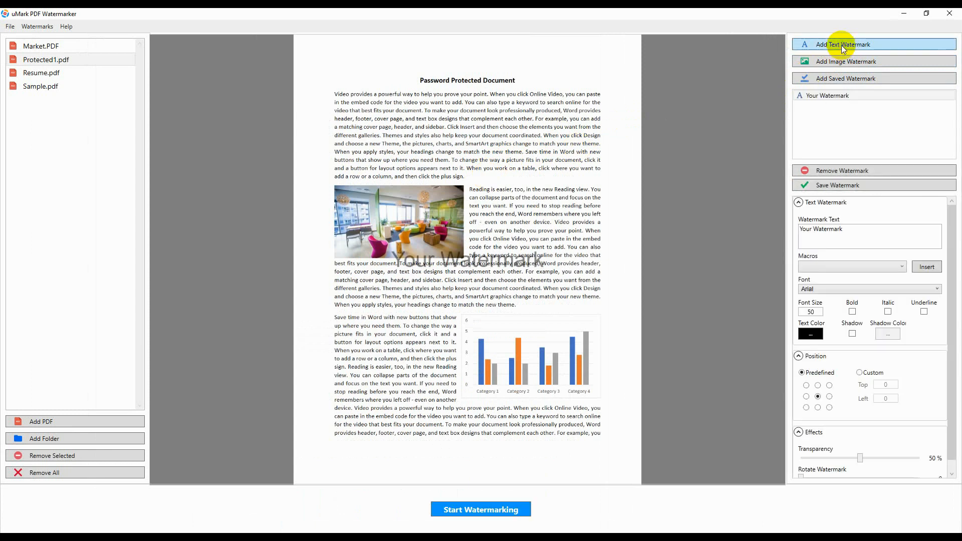
click(827, 95)
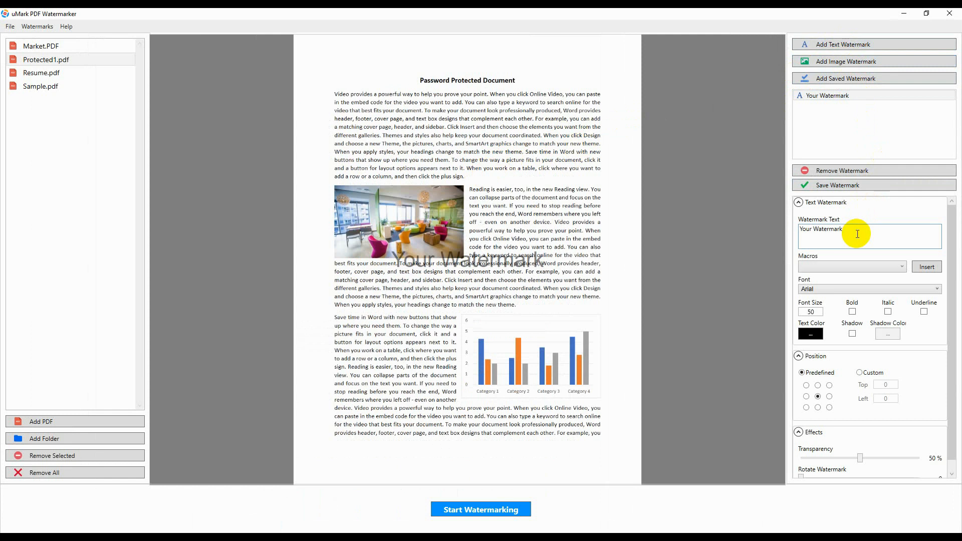
triple_click(821, 228)
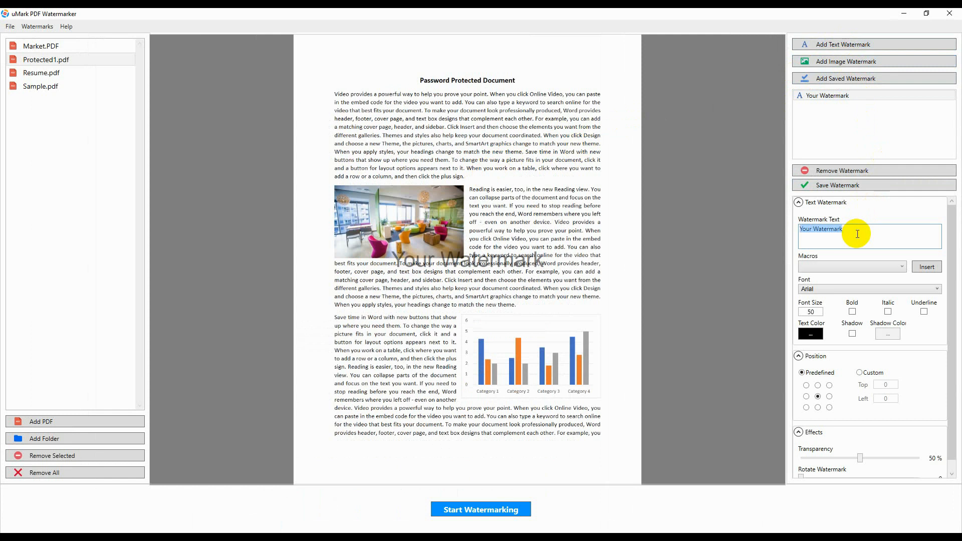
text(CON)
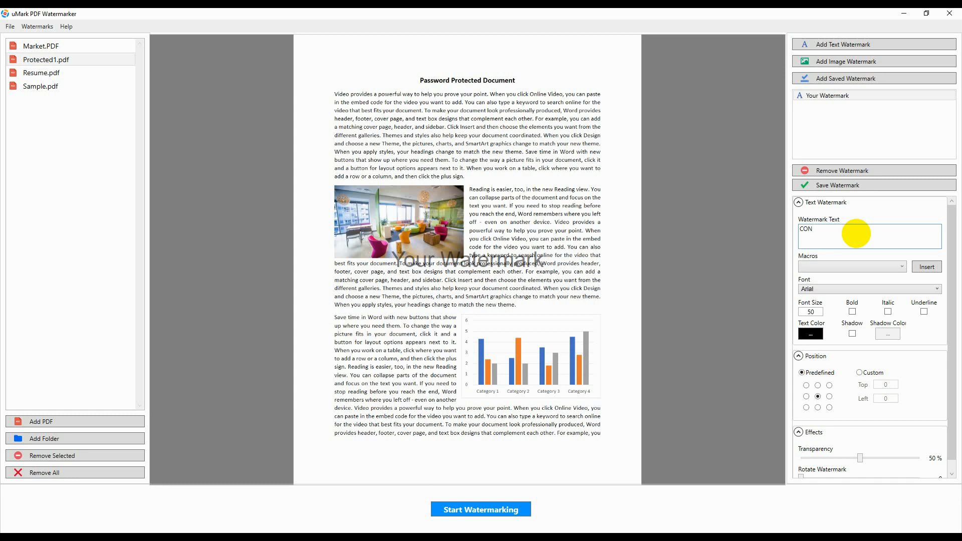
text(FIDENTIAL)
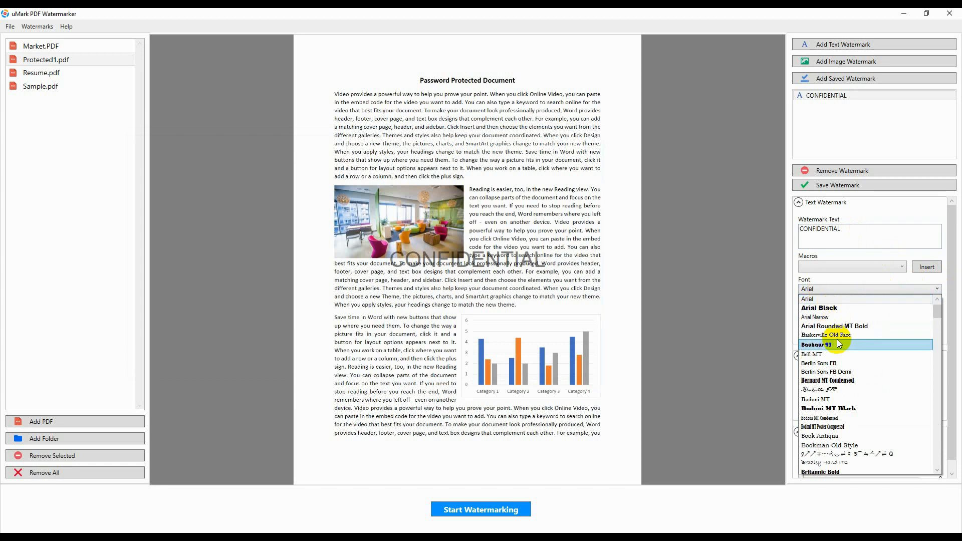
Set the CONFIDENTIAL watermark to Bernard MT Condensed font with red text colour
click(827, 381)
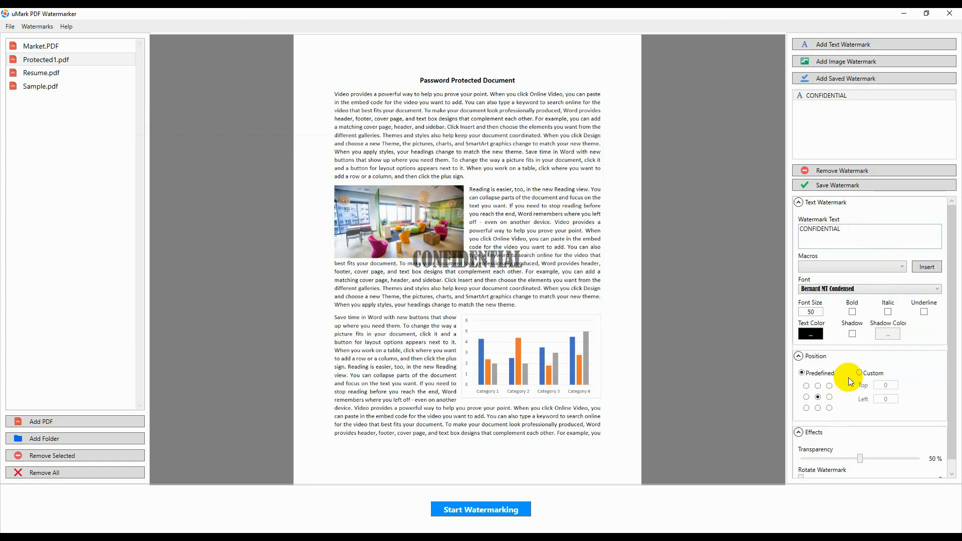
click(810, 333)
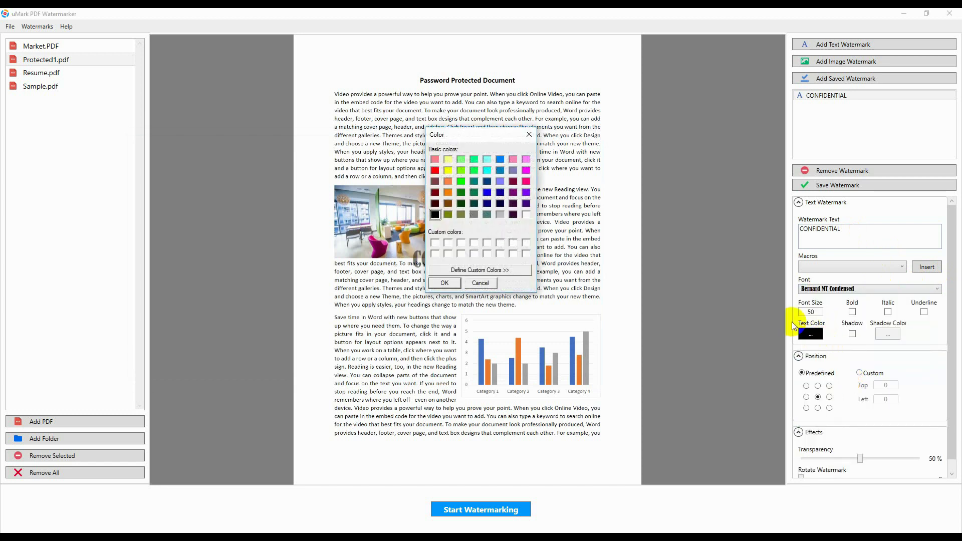
click(433, 170)
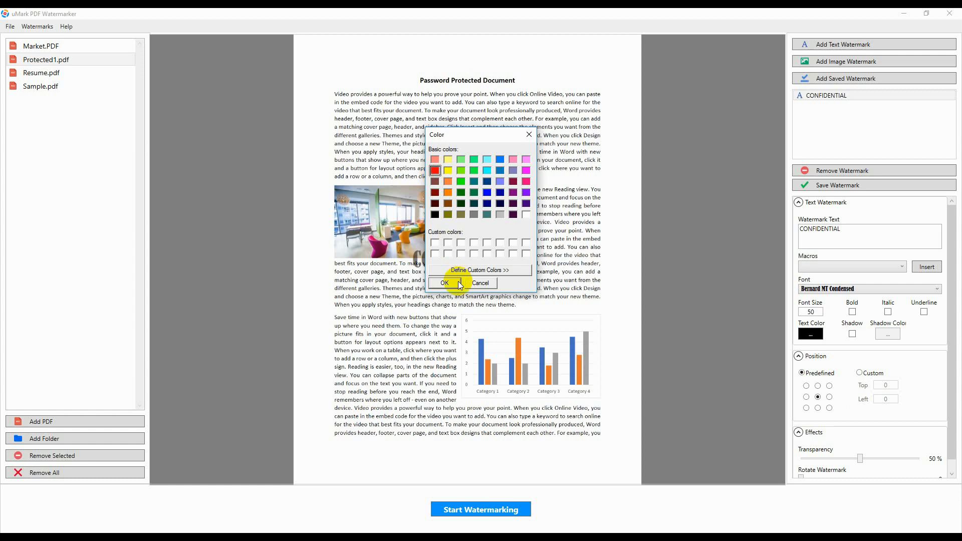
click(444, 282)
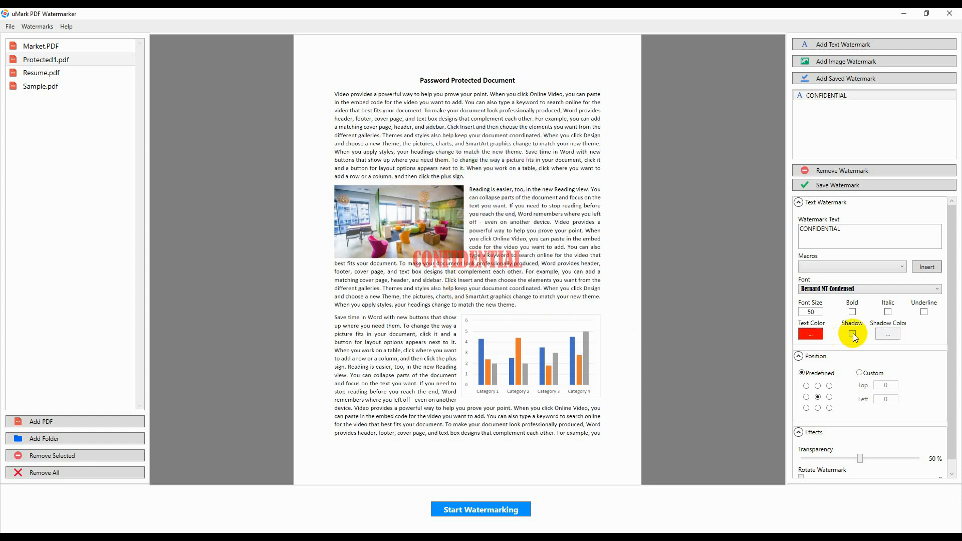
Try the watermark at the top centre, then return it to the page centre
click(851, 333)
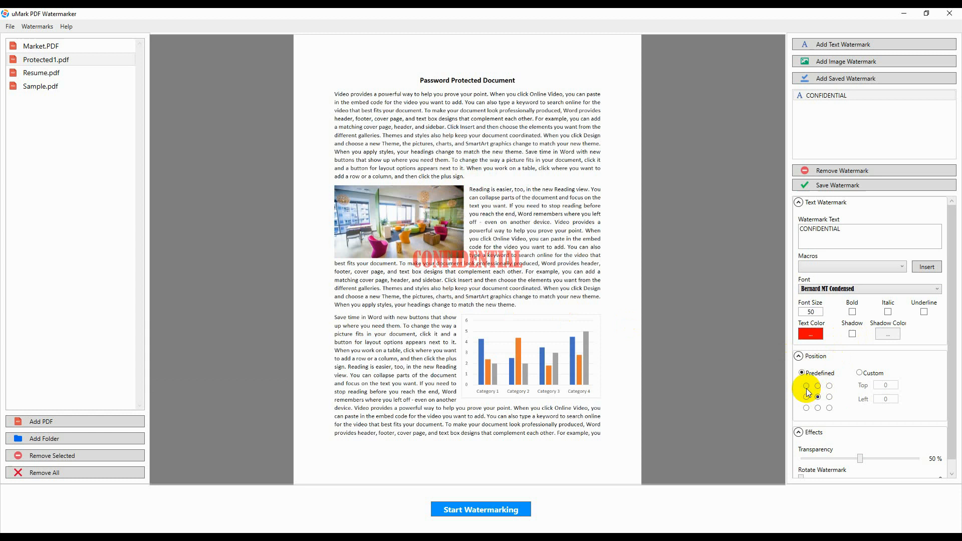
click(818, 385)
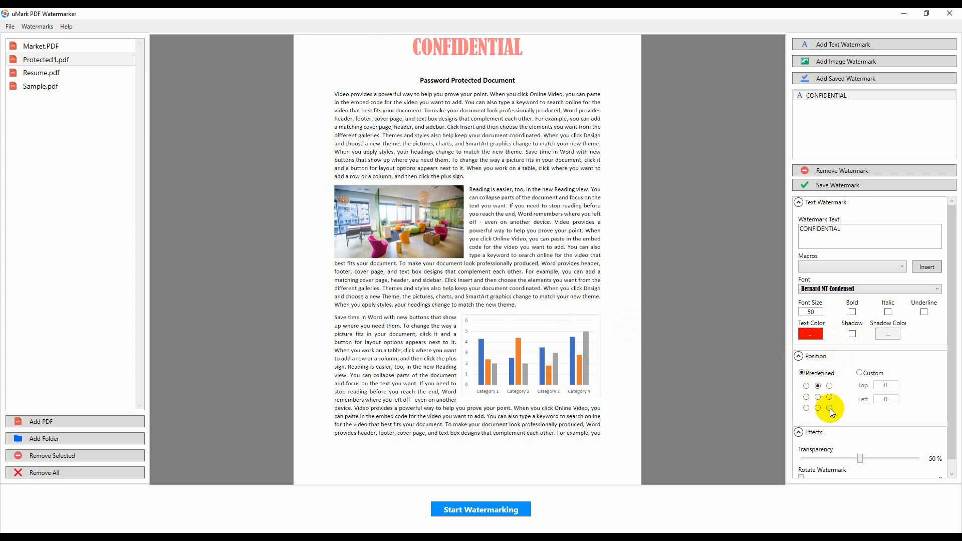
click(817, 397)
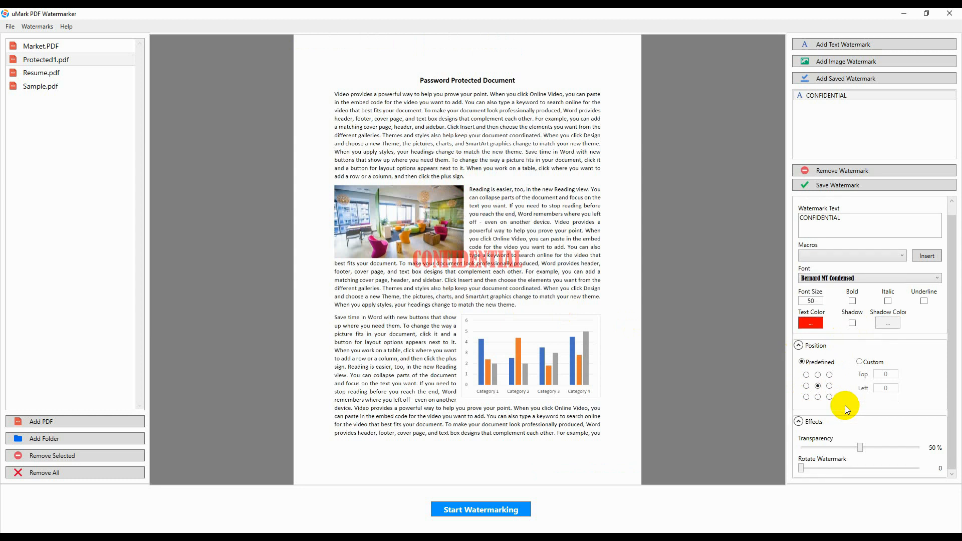
mouse_move(860, 448)
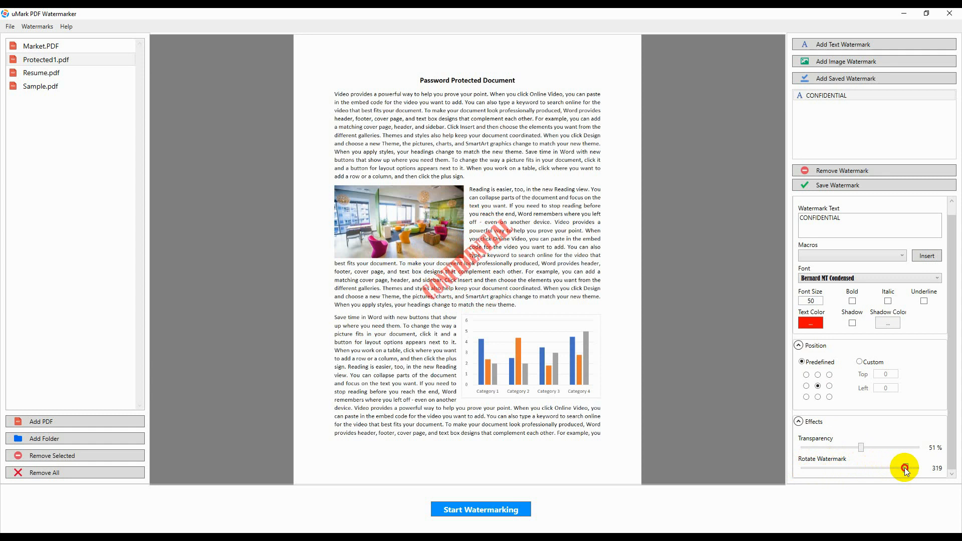
mouse_move(816, 437)
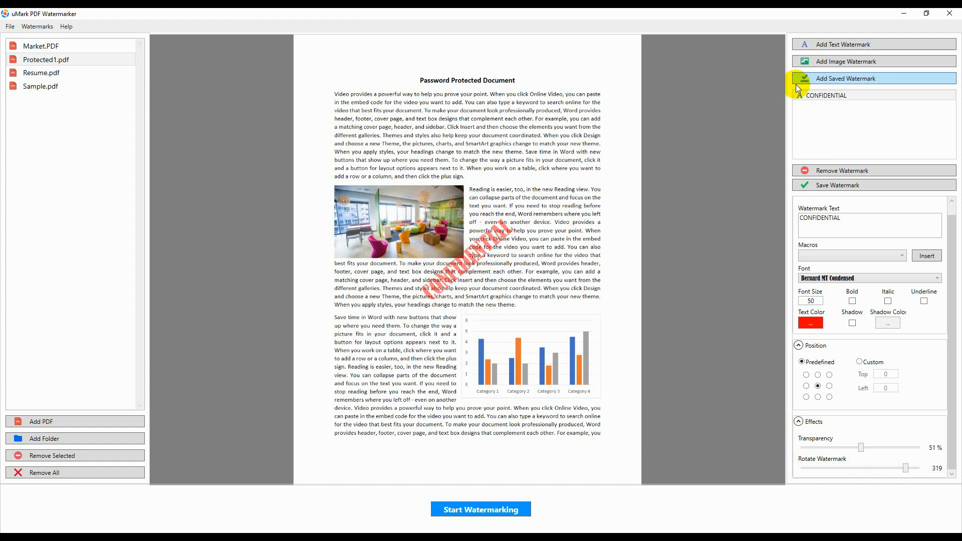
mouse_move(828, 62)
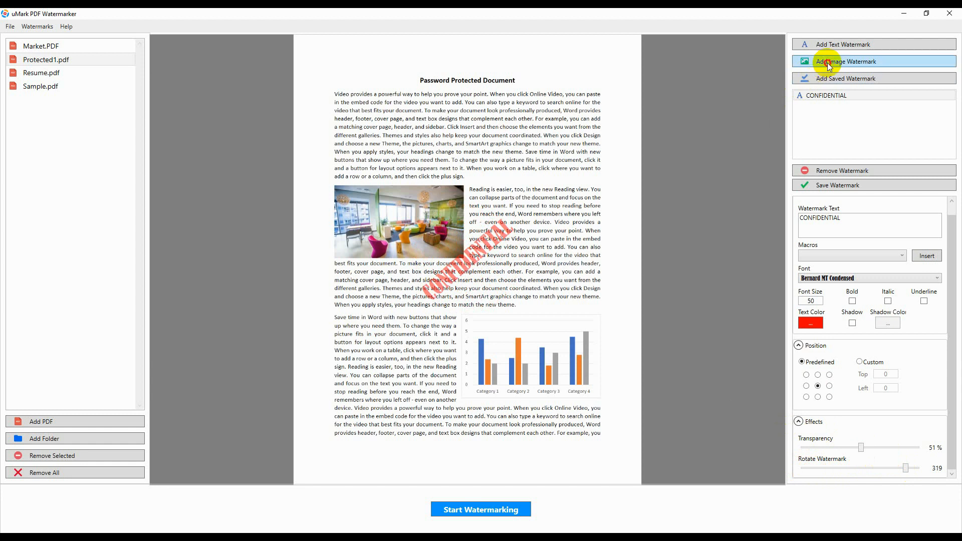
Add Globe.png from Pictures\Logos as a second image watermark
click(846, 61)
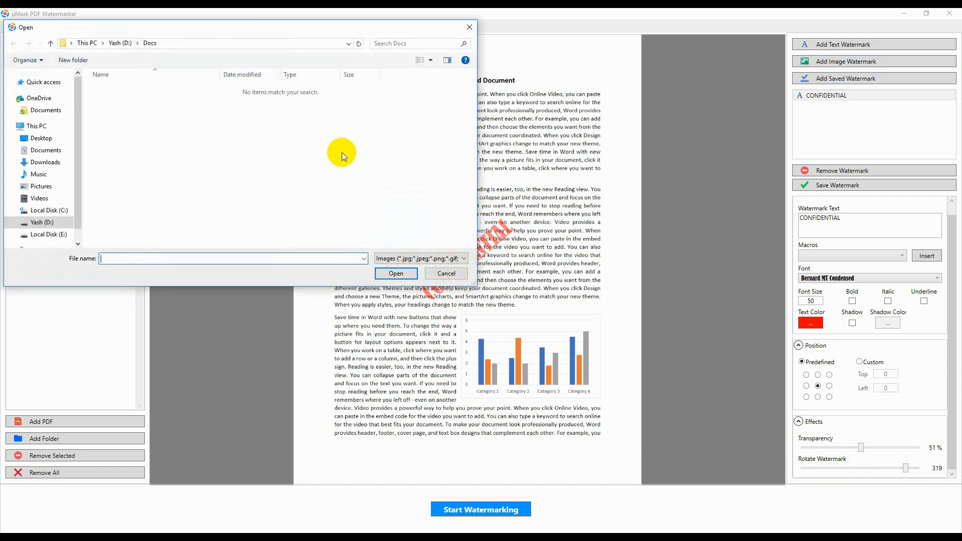
mouse_move(91, 151)
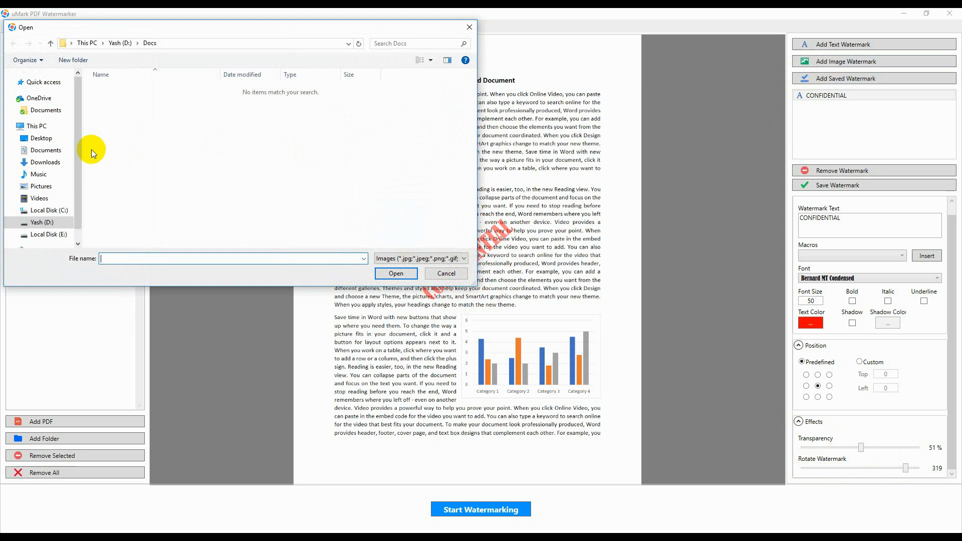
click(41, 187)
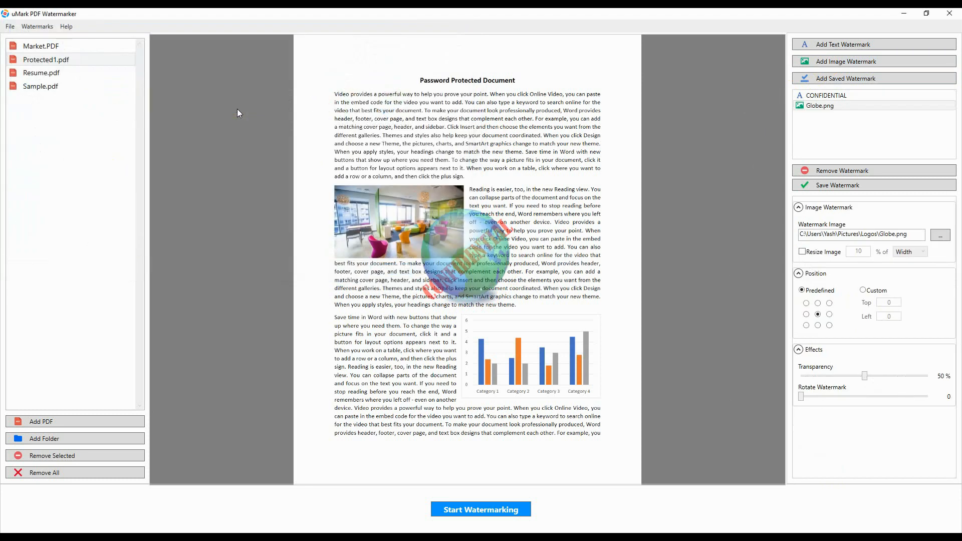
mouse_move(703, 215)
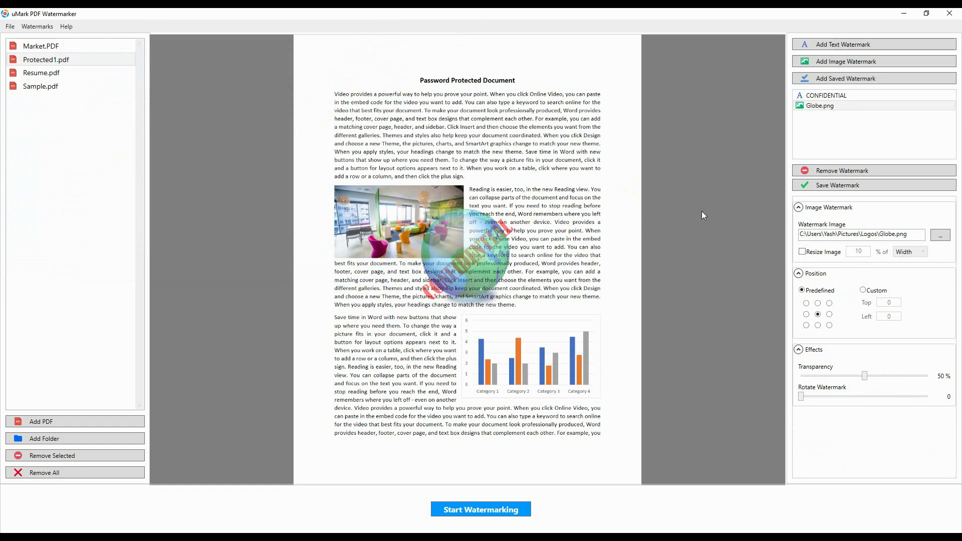
Resize the globe to 15% of page width and place it at the bottom-right corner
click(802, 252)
text(15)
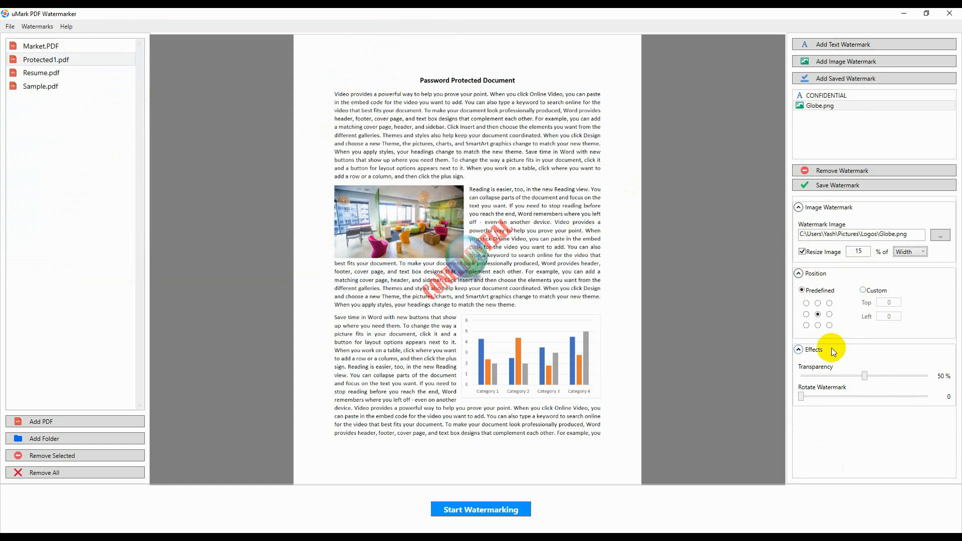
click(828, 326)
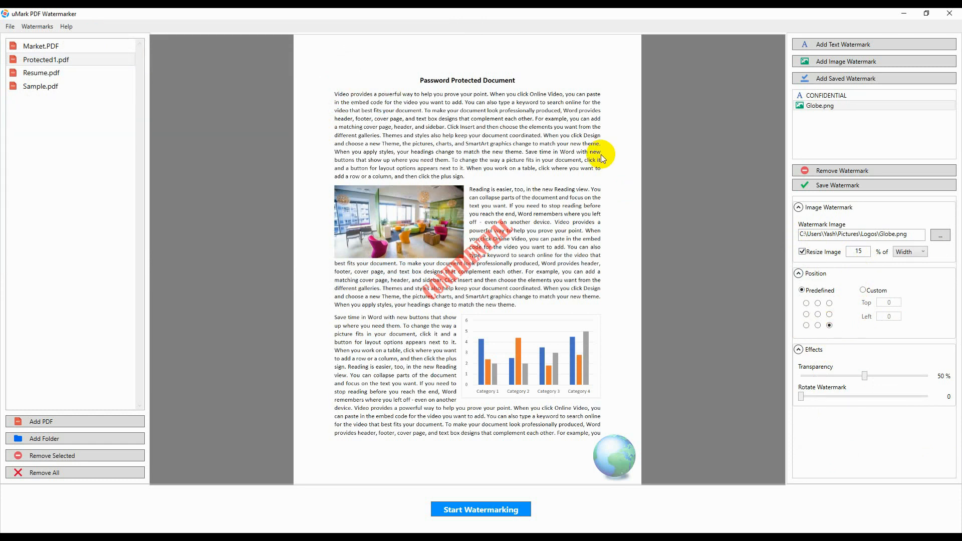
mouse_move(665, 256)
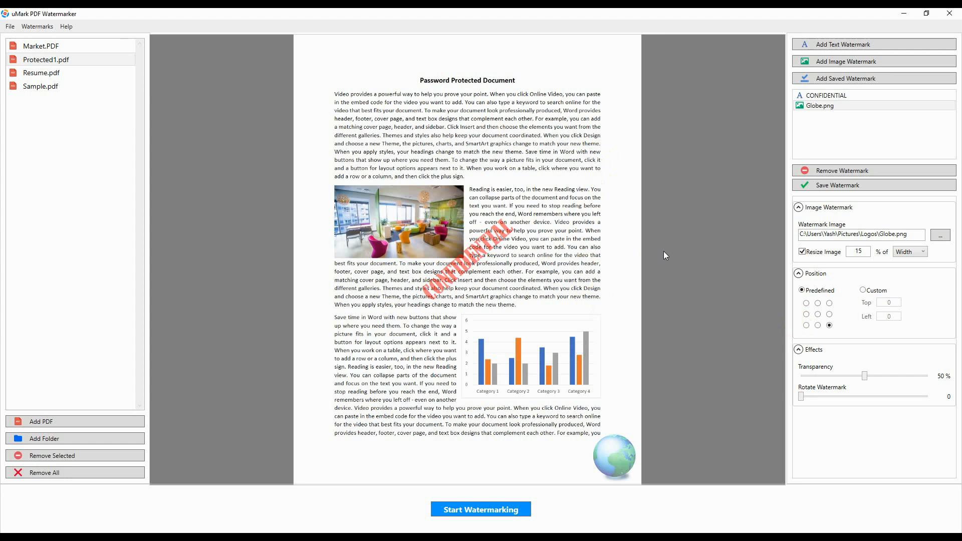
mouse_move(847, 185)
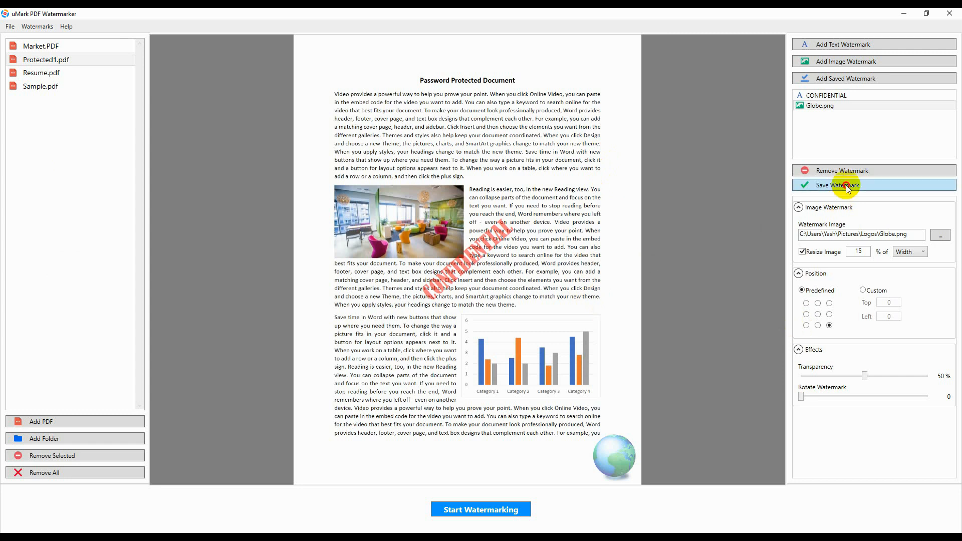
Save the combined watermark settings under the name MY WATERMARK
click(836, 185)
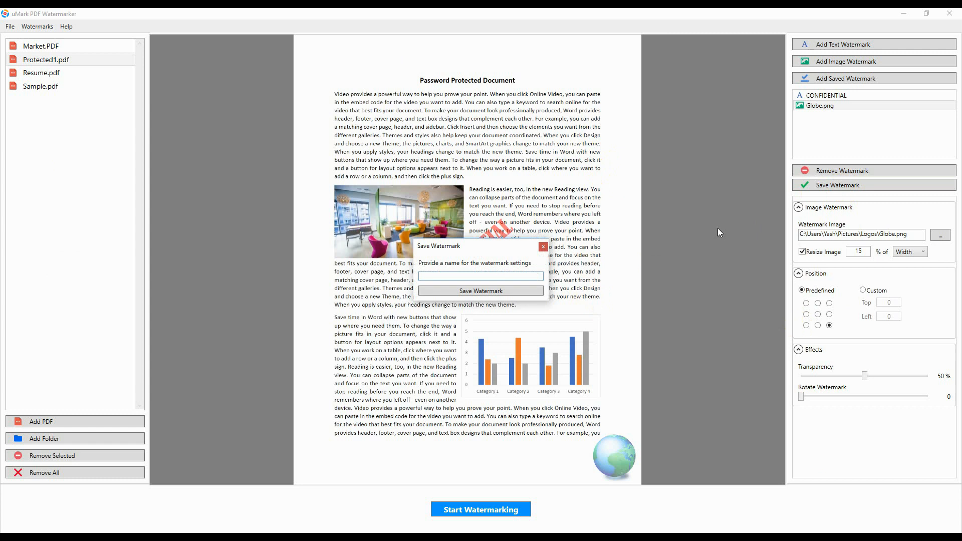
text(MY WATERMARK)
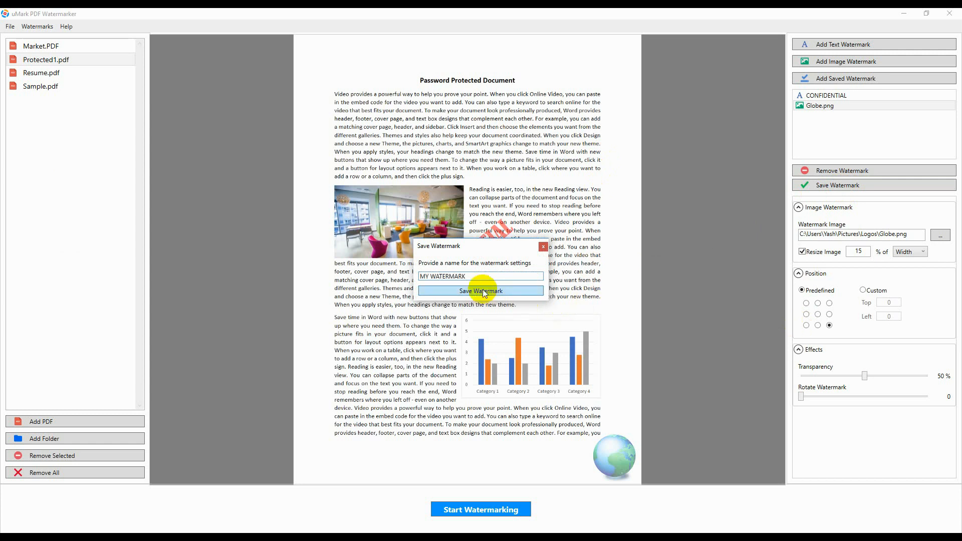
click(480, 290)
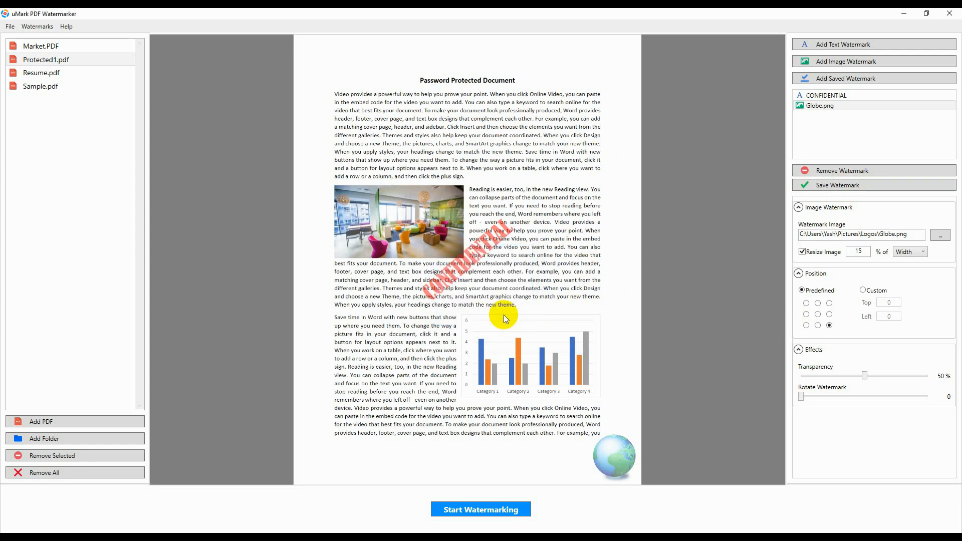
mouse_move(489, 446)
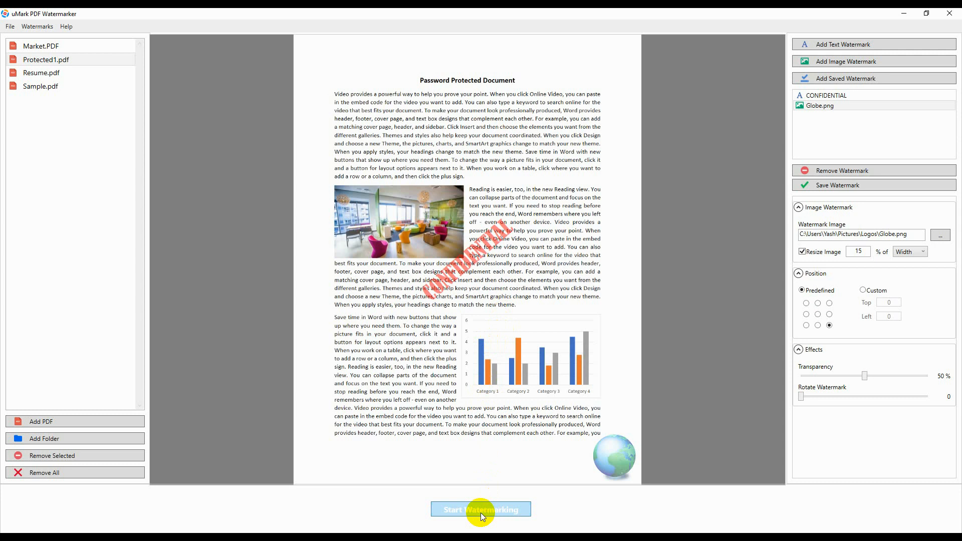
Start watermarking, toggling original-folder saving on and off to keep Desktop\Output as destination
click(480, 509)
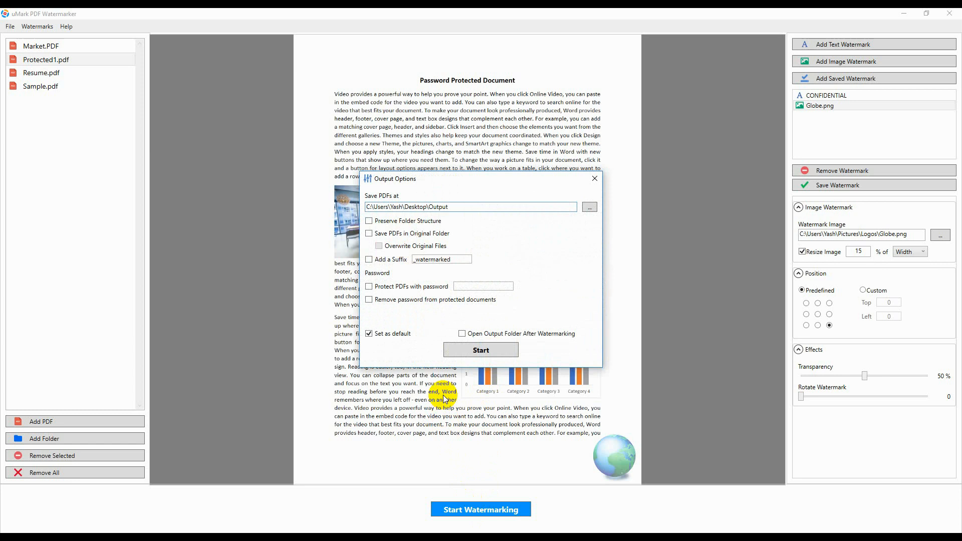
mouse_move(497, 239)
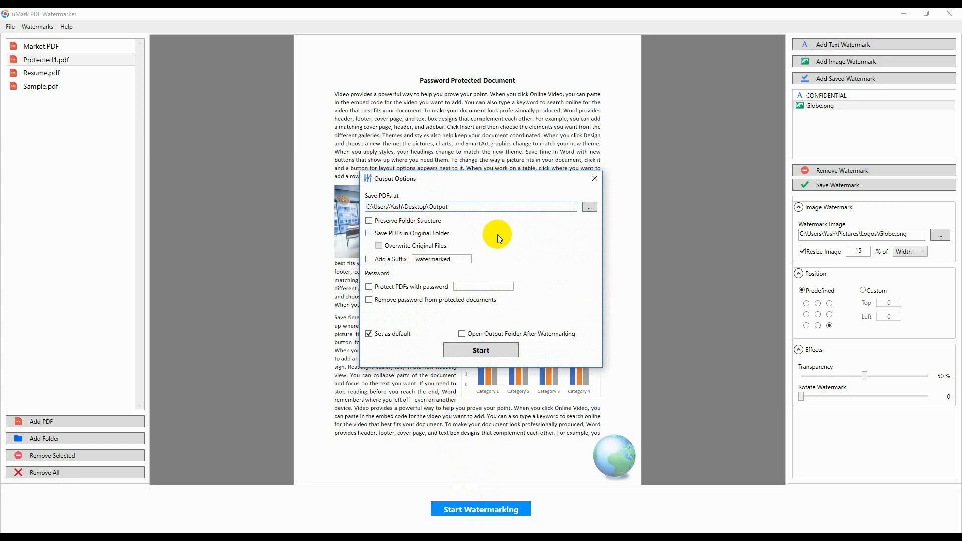
mouse_move(459, 207)
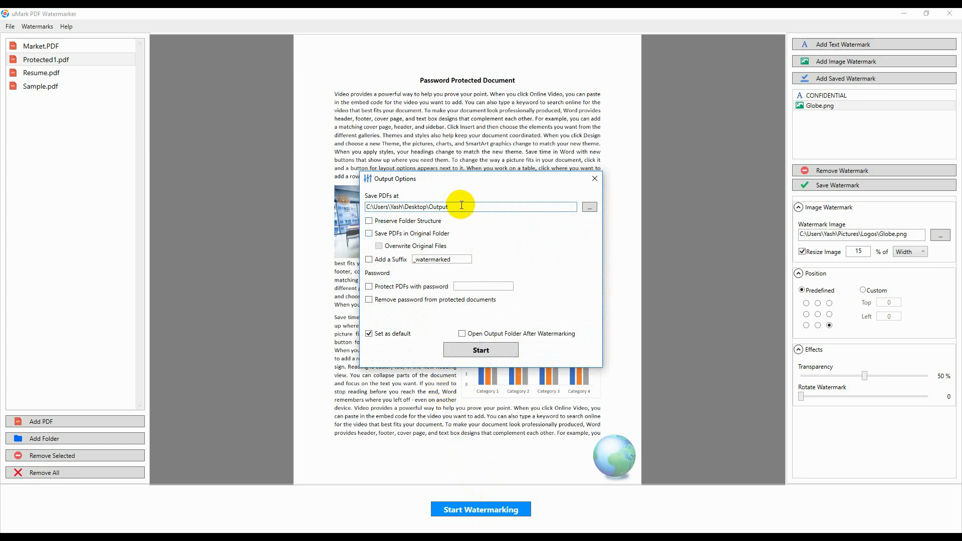
mouse_move(383, 234)
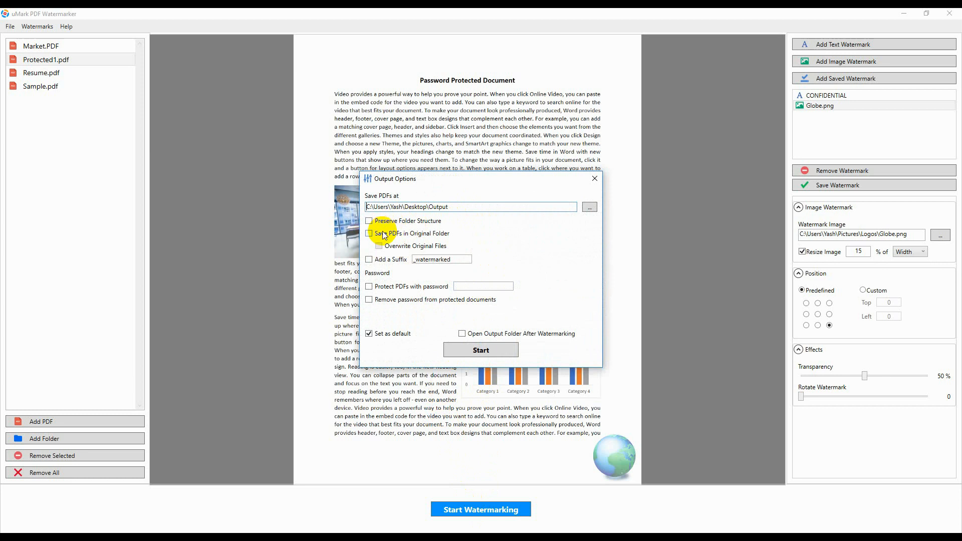
click(370, 233)
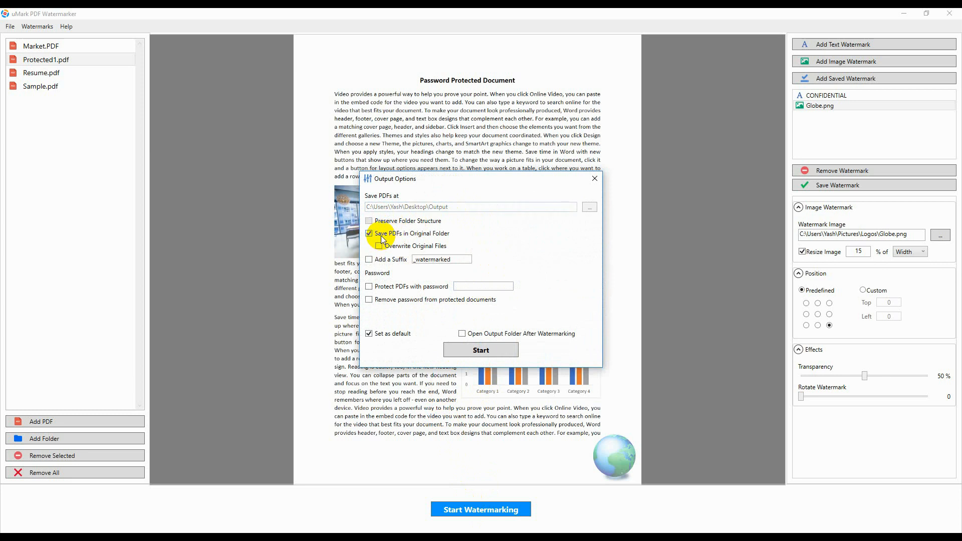
click(369, 233)
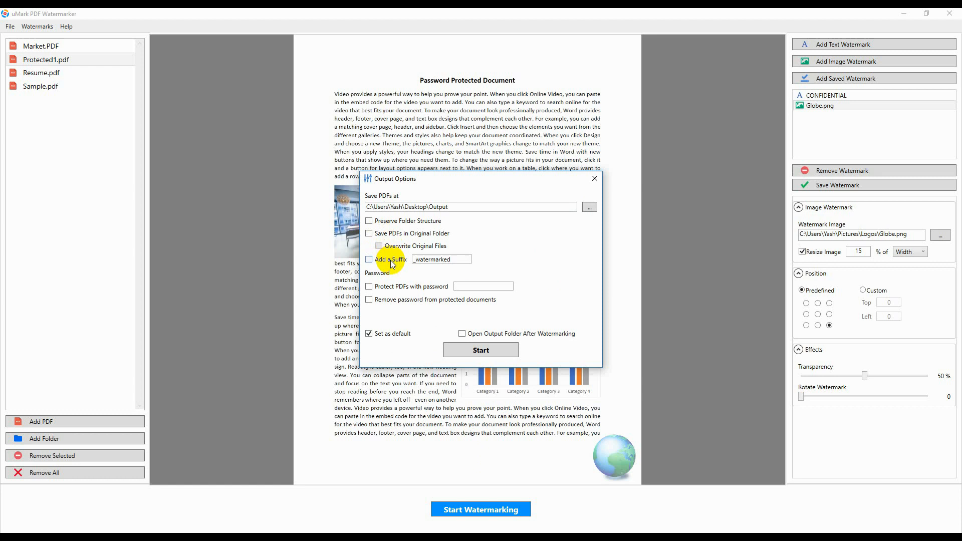
mouse_move(436, 287)
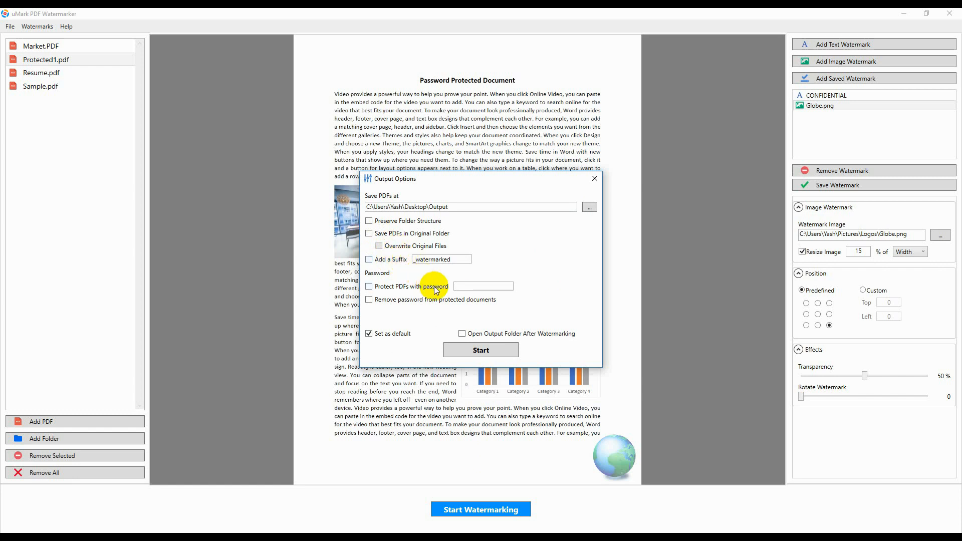
mouse_move(480, 349)
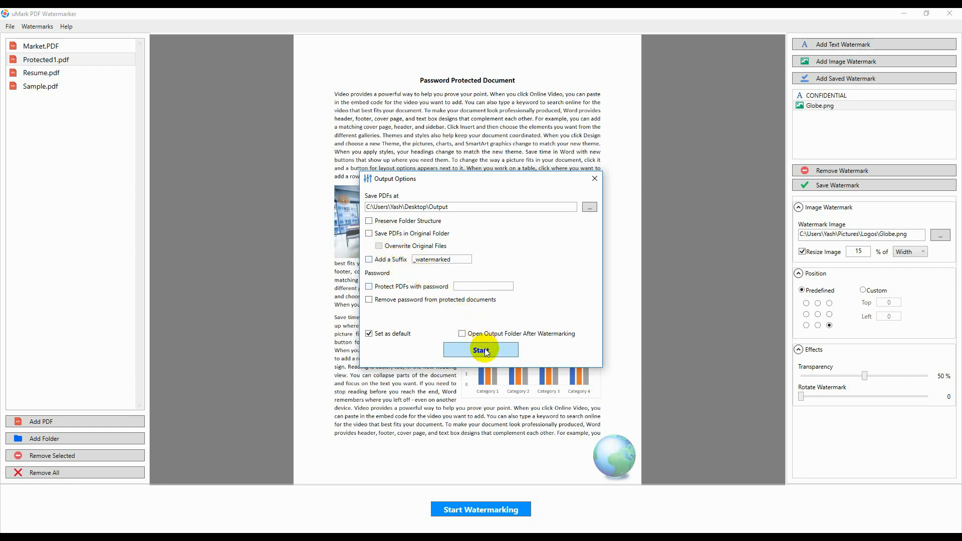
Start processing the four listed PDFs and acknowledge the Done confirmation
click(480, 349)
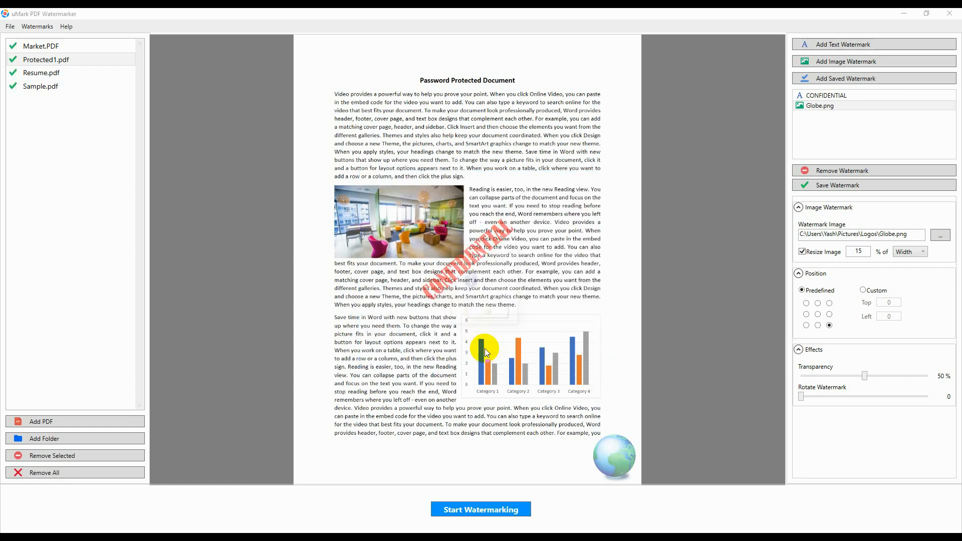
click(480, 508)
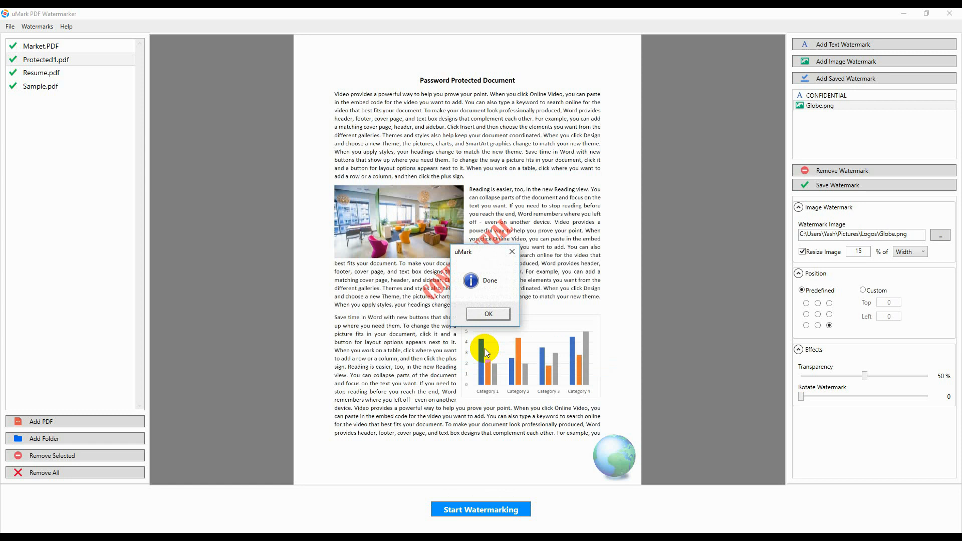